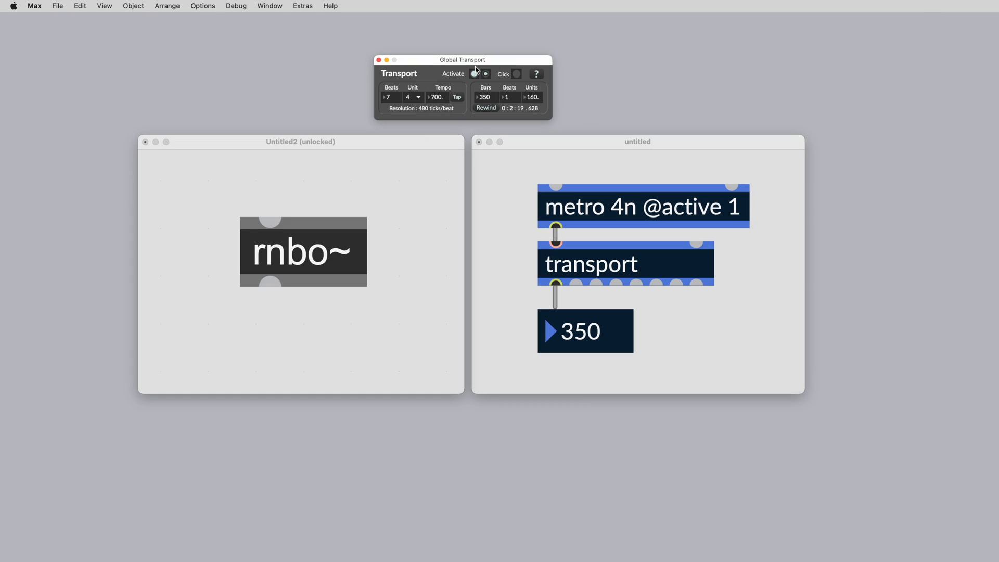
- Activate the global transport so the patch counts bars from the running metro
{"action": "left_click", "coordinate": [486, 108]}
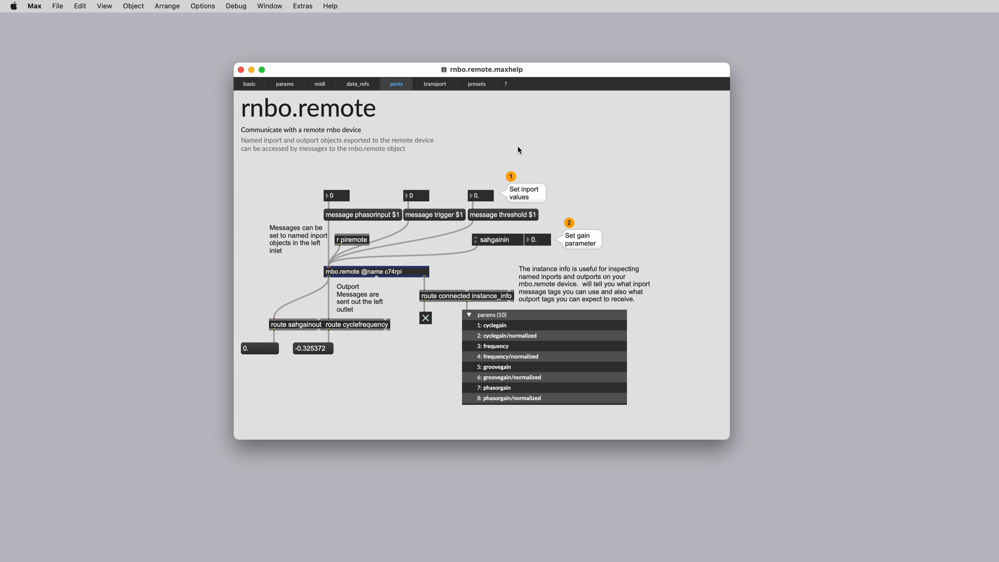
- In the transport example, set the remote device's transport rolling and nudge its tempo
{"action": "left_click", "coordinate": [434, 83]}
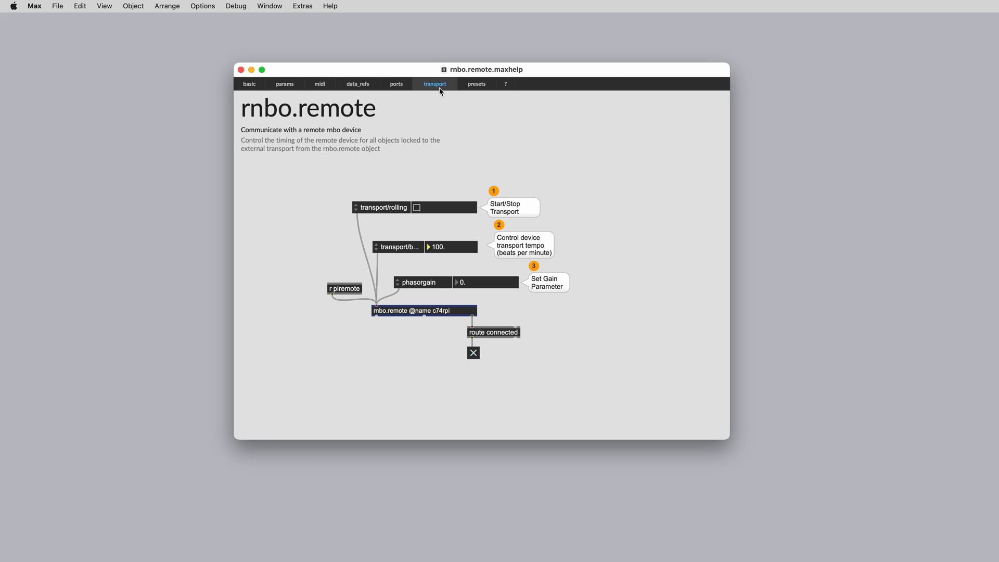
{"action": "left_click", "coordinate": [416, 207]}
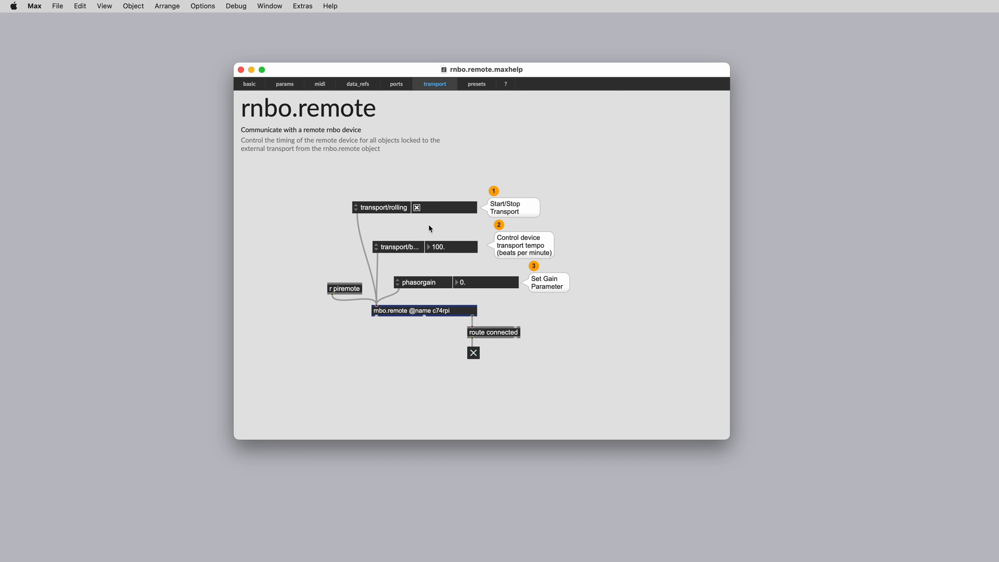
{"action": "left_click_drag", "start_coordinate": [439, 246], "coordinate": [439, 237]}
{"action": "type", "text": "t"}
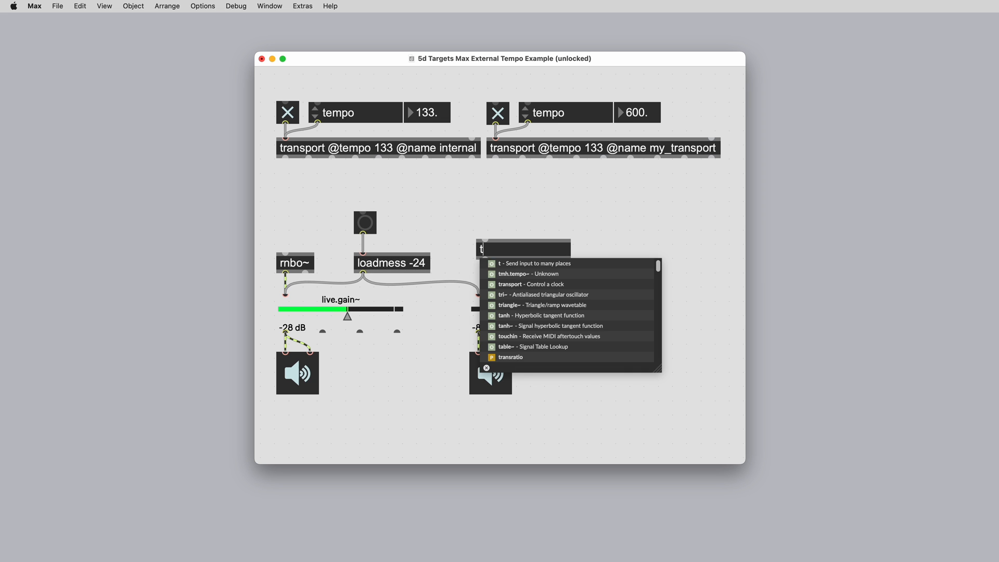
{"action": "left_click", "coordinate": [514, 274]}
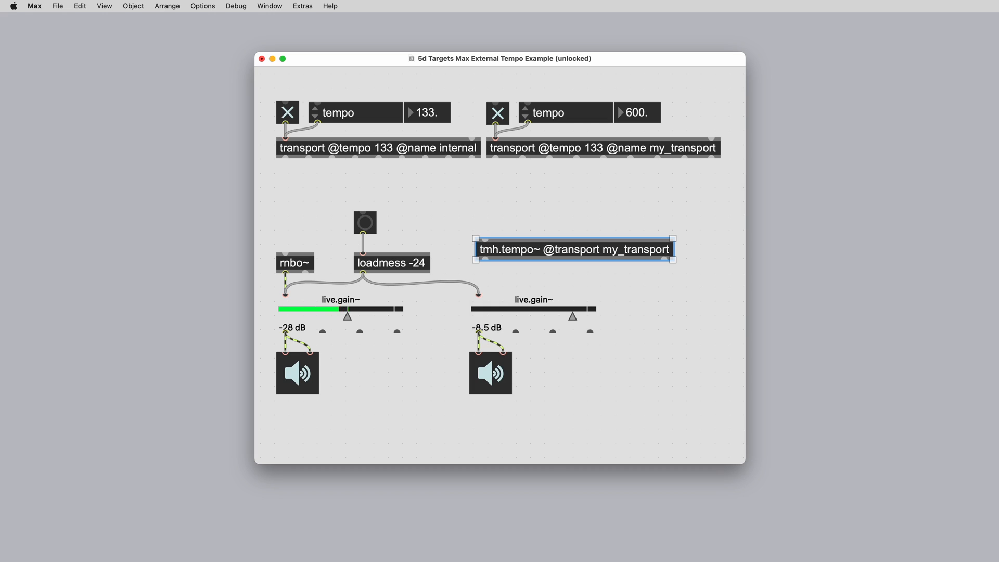
{"action": "left_click_drag", "start_coordinate": [486, 259], "coordinate": [478, 291]}
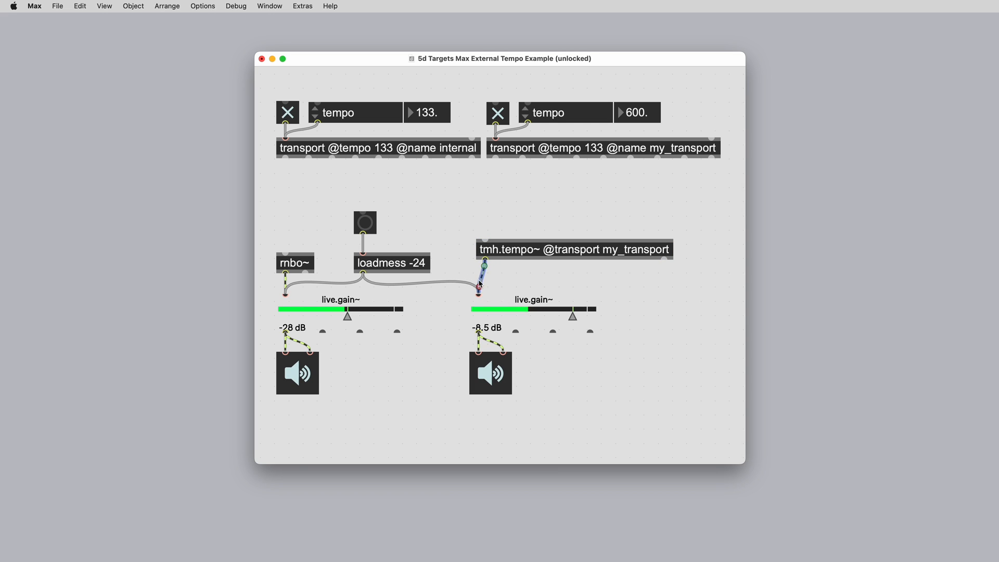
{"action": "left_click", "coordinate": [573, 249]}
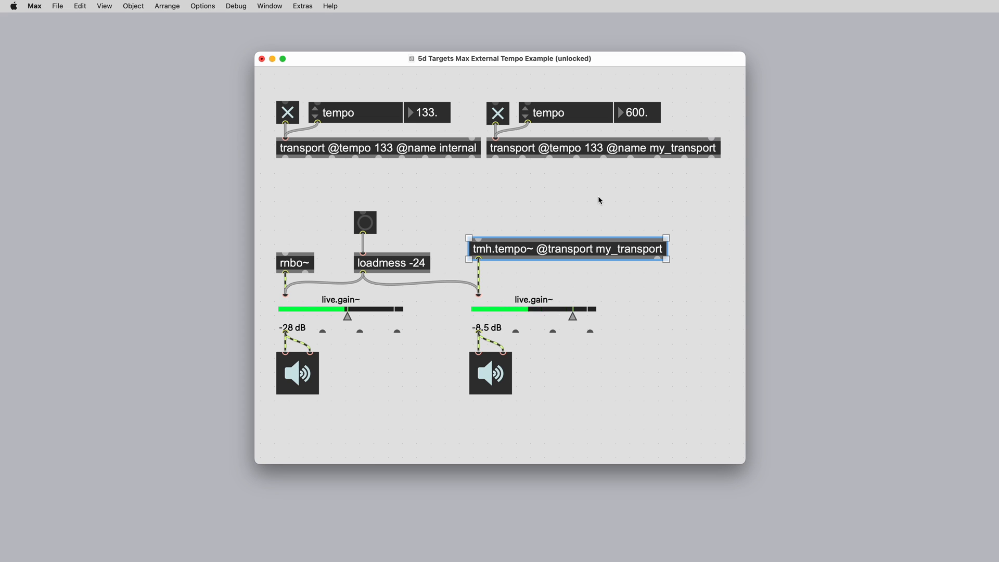
{"action": "double_click", "coordinate": [628, 248]}
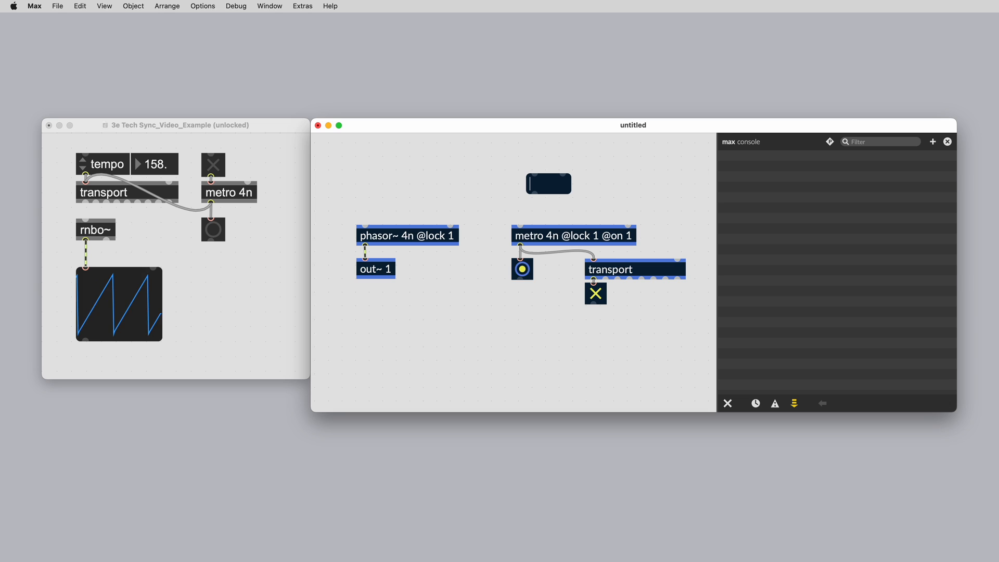
- Send a 16n message, see RNBO's numbers-only errors, and clear the console
{"action": "type", "text": "16n"}
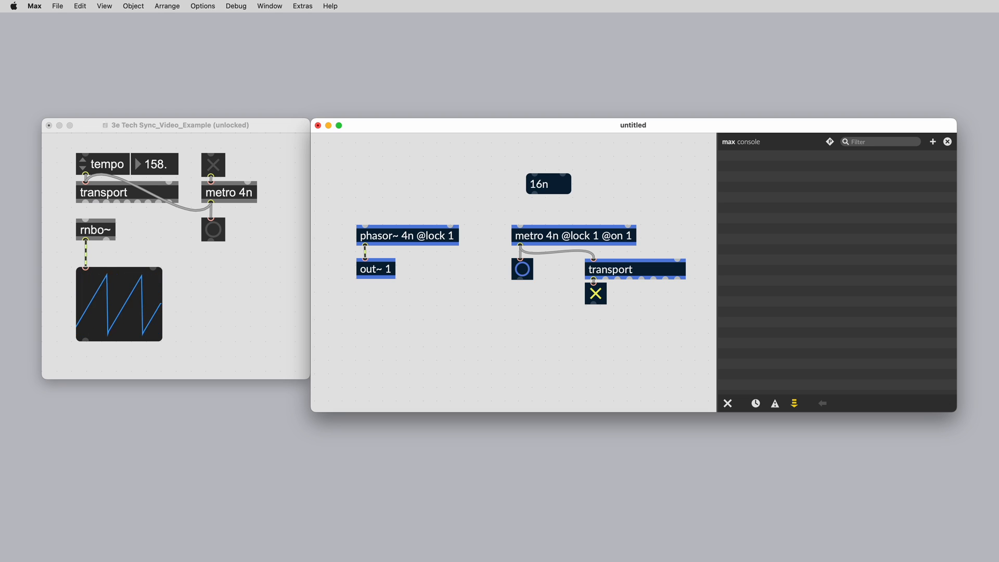
{"action": "left_click", "coordinate": [540, 183]}
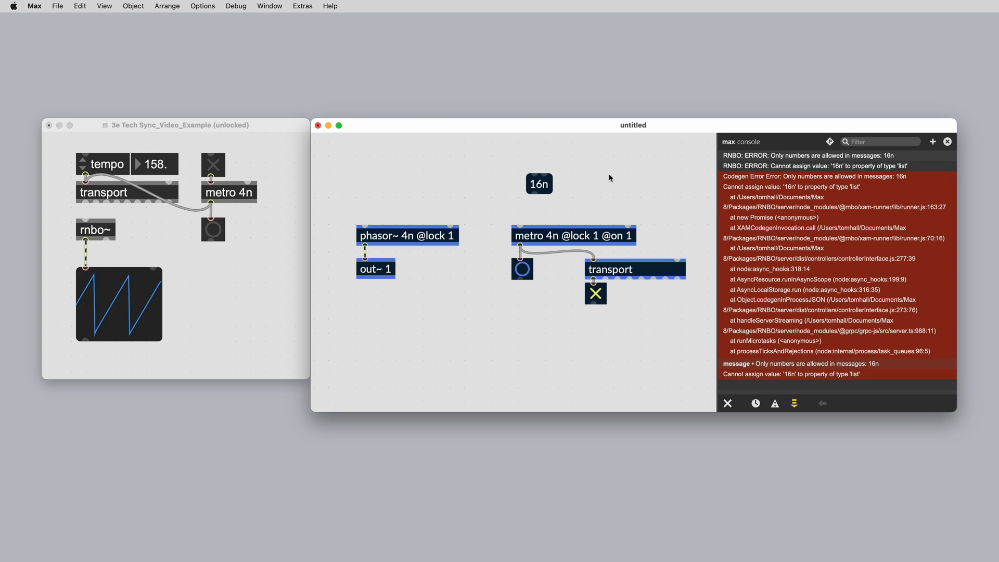
{"action": "left_click", "coordinate": [521, 269]}
{"action": "type", "text": "translate"}
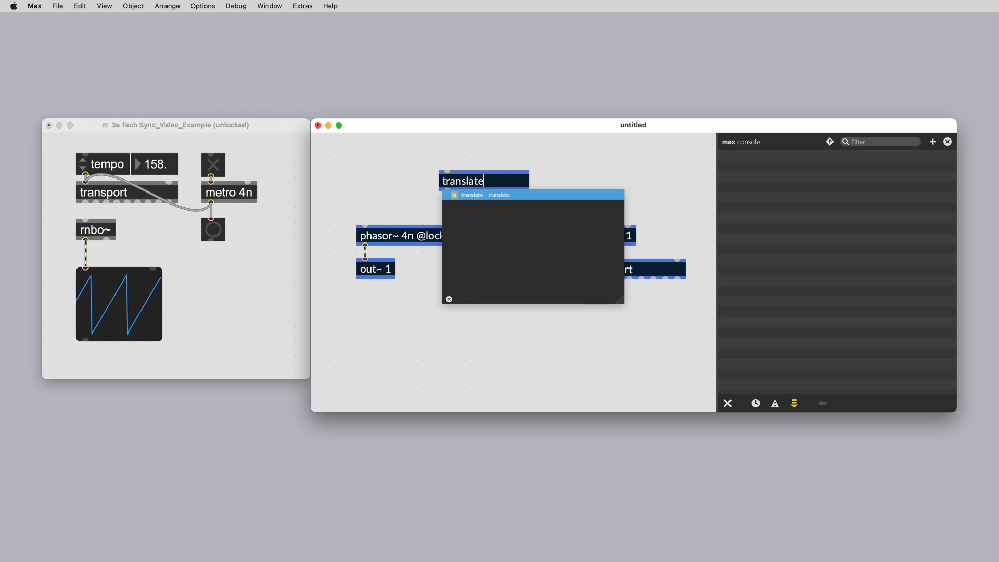
- Finish the 'translate ticks hz' object feeding the phasor~ rate
{"action": "type", "text": "ticks h"}
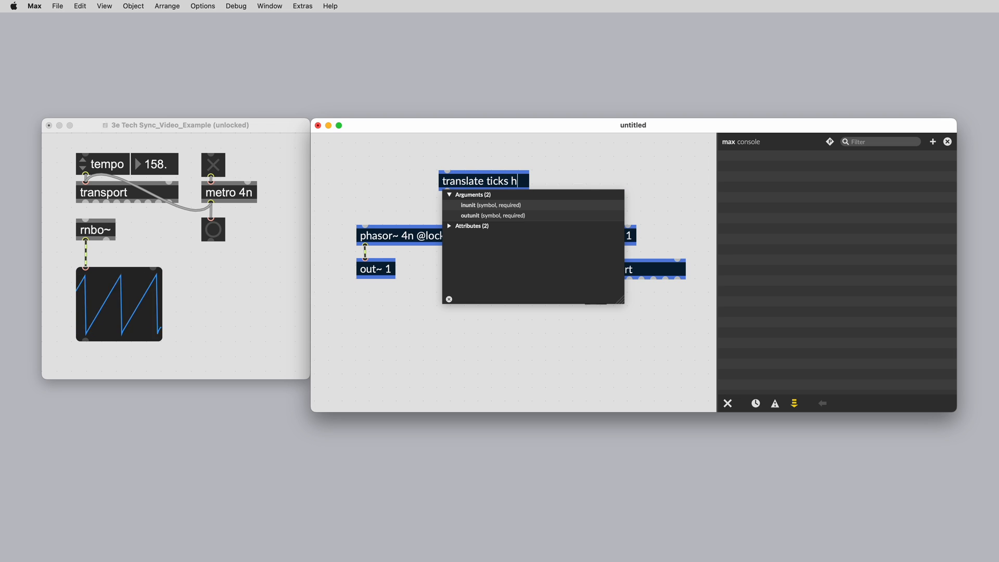
{"action": "type", "text": "z"}
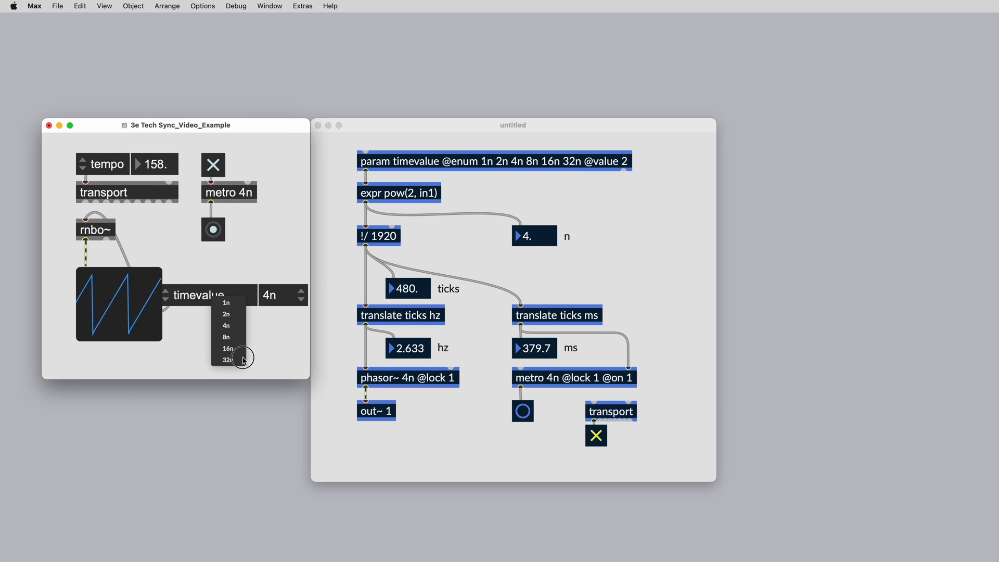
- Choose 32n from the timevalue umenu, giving 21.07 hz and 47.47 ms
{"action": "left_click", "coordinate": [227, 358]}
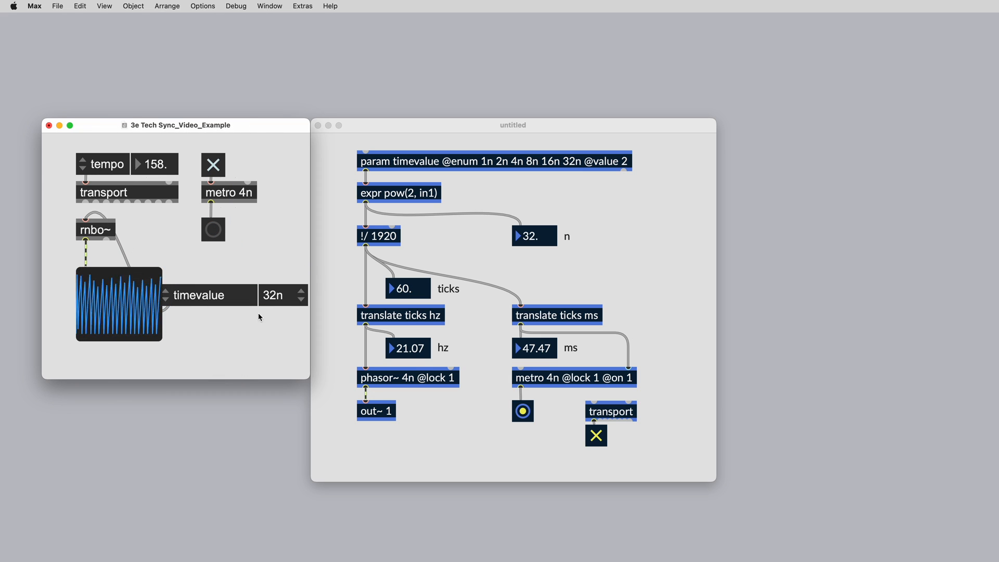
{"action": "left_click", "coordinate": [297, 295]}
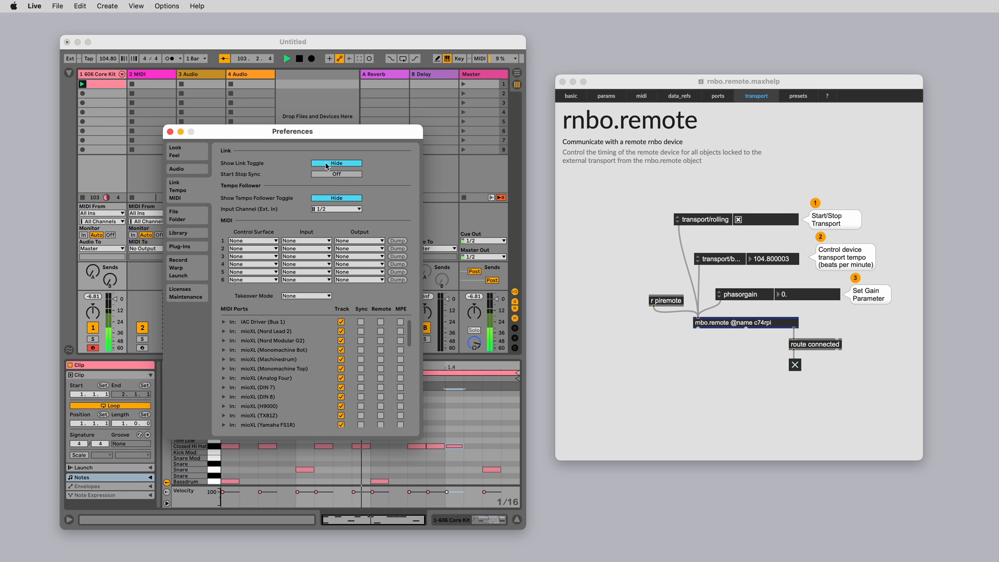
- Show and enable Live's Link toggle, then nudge the rnbo.remote tempo so Live follows it
{"action": "left_click", "coordinate": [170, 131]}
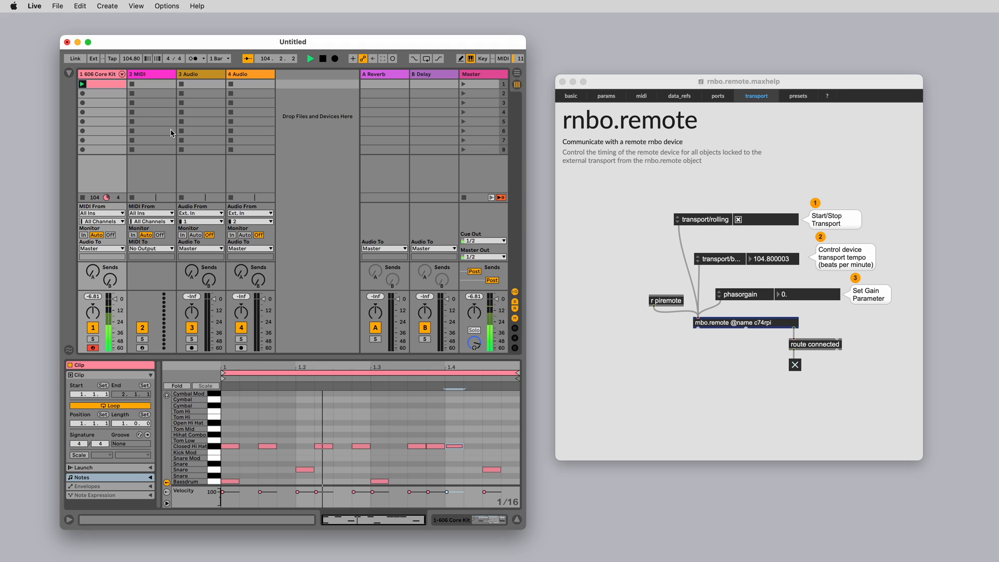
{"action": "left_click", "coordinate": [75, 59]}
{"action": "type", "text": "103"}
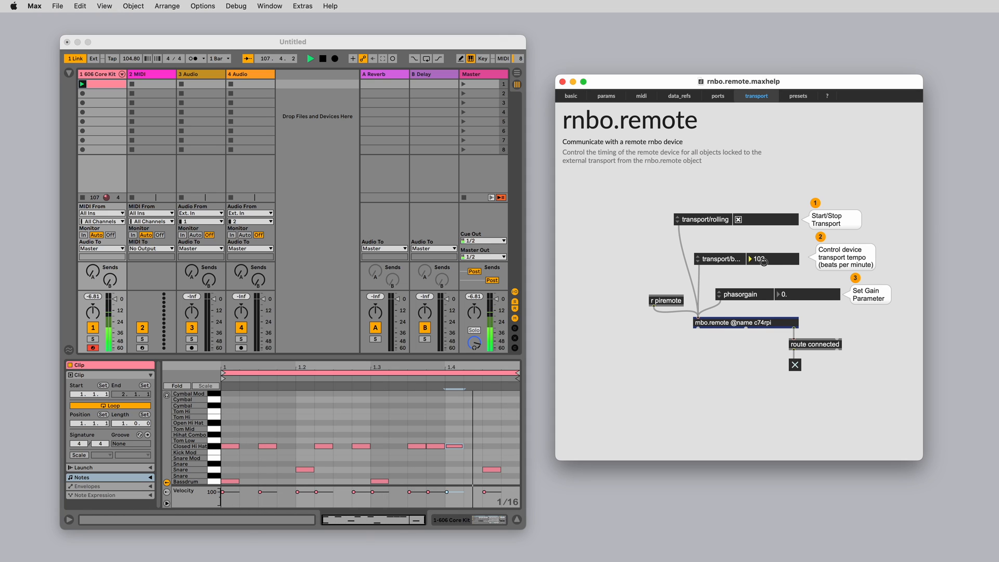
{"action": "left_click_drag", "start_coordinate": [763, 259], "coordinate": [763, 267]}
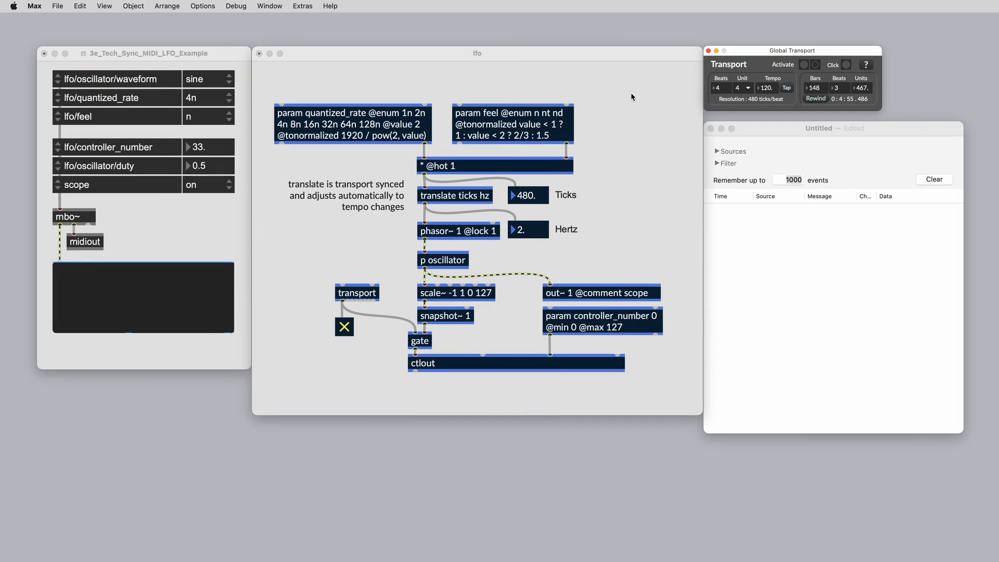
- Start the global transport and route the MIDI LFO's midiout to 'from Max 1'
{"action": "left_click", "coordinate": [804, 64]}
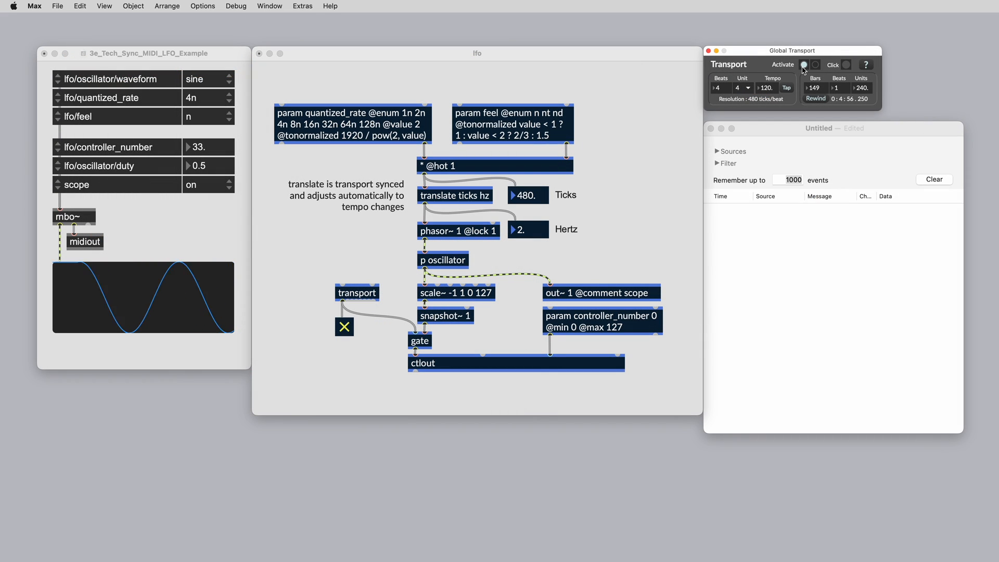
{"action": "left_click", "coordinate": [804, 64]}
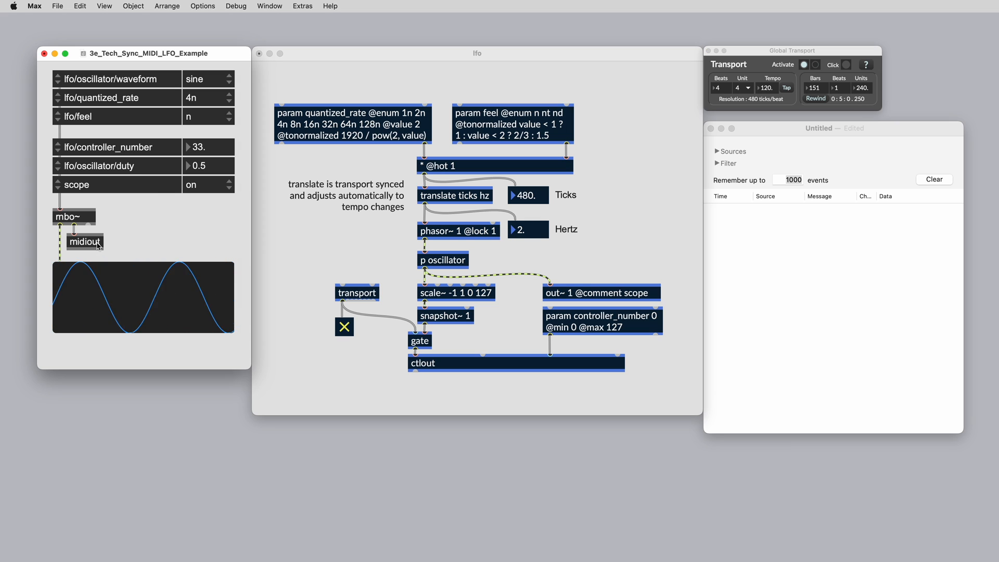
{"action": "left_click", "coordinate": [84, 242]}
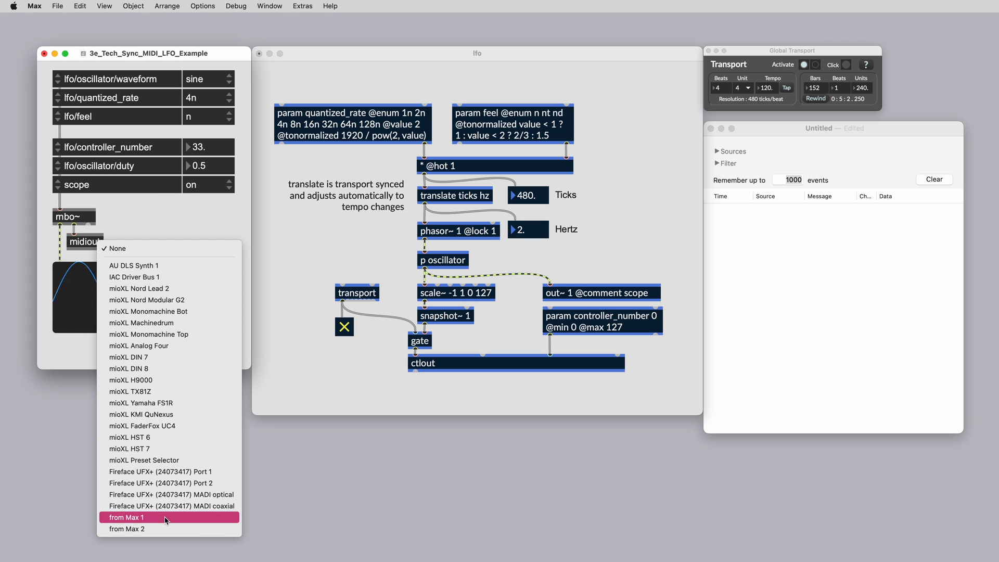
{"action": "left_click", "coordinate": [128, 517]}
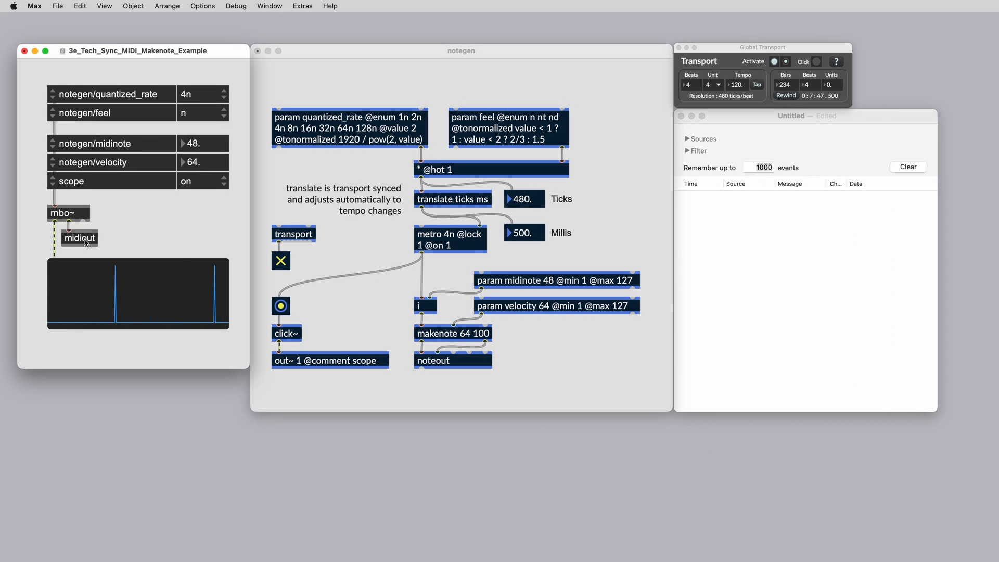
- Set the makenote example's midiout port to 'from Max 1'
{"action": "left_click", "coordinate": [79, 239]}
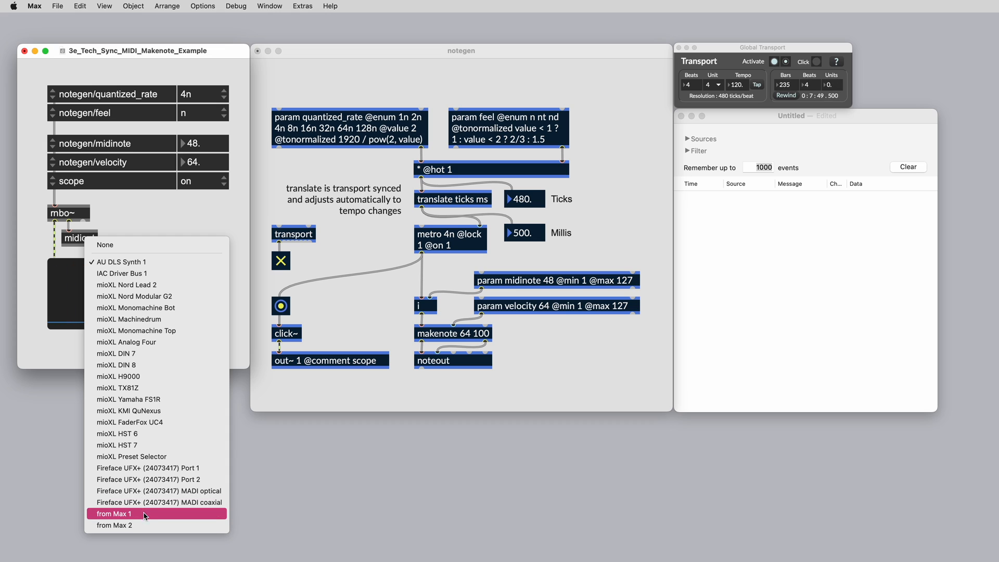
{"action": "left_click", "coordinate": [115, 513]}
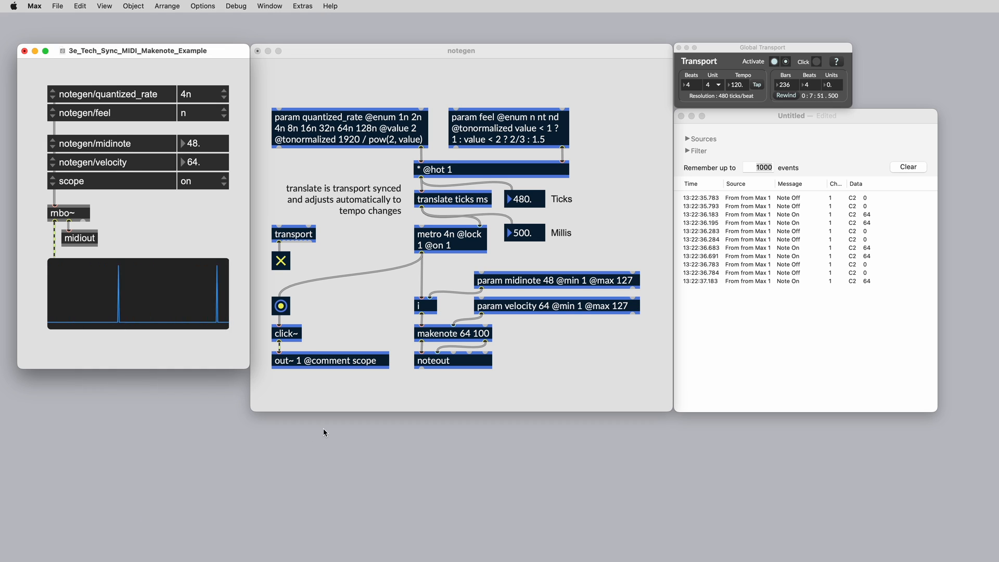